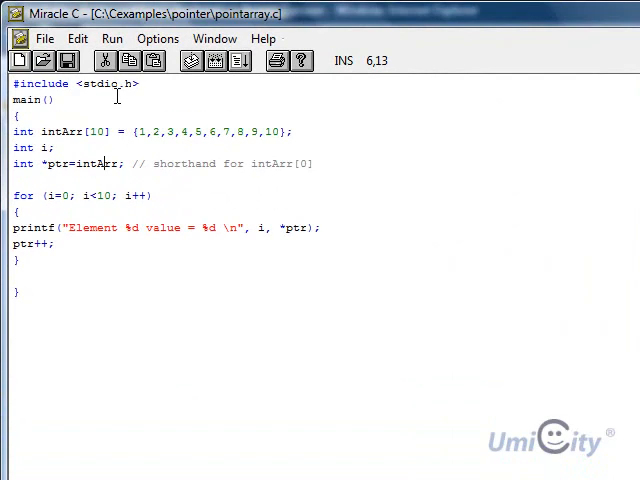
mouse_move(51, 102)
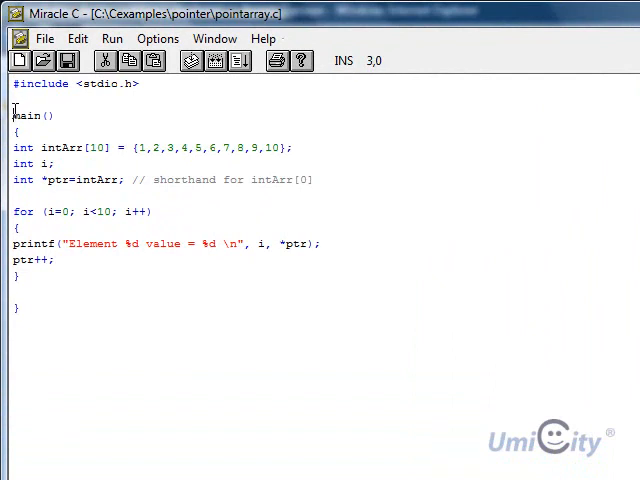
Select the main function name and the int type on the array line.
double_click(32, 115)
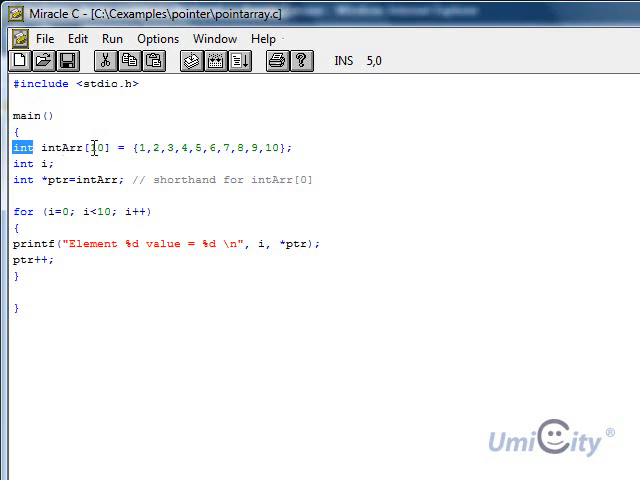
click(93, 147)
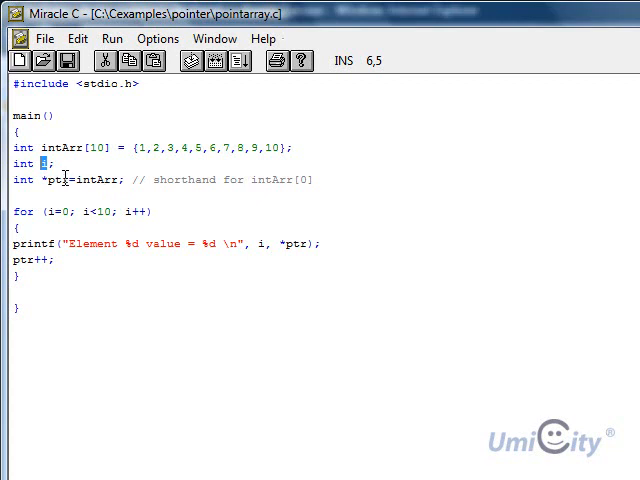
mouse_move(145, 145)
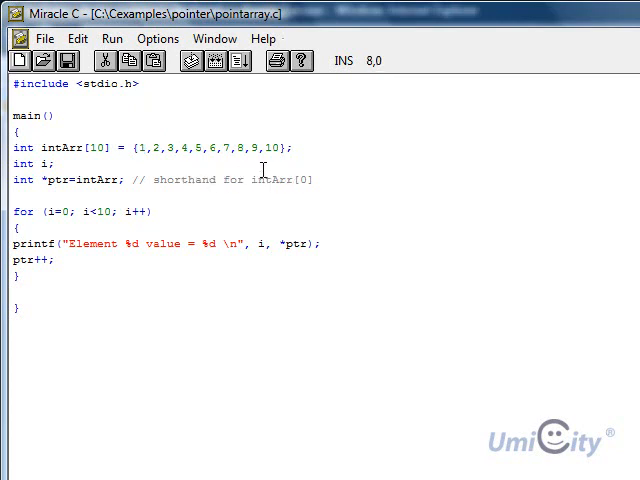
mouse_move(300, 180)
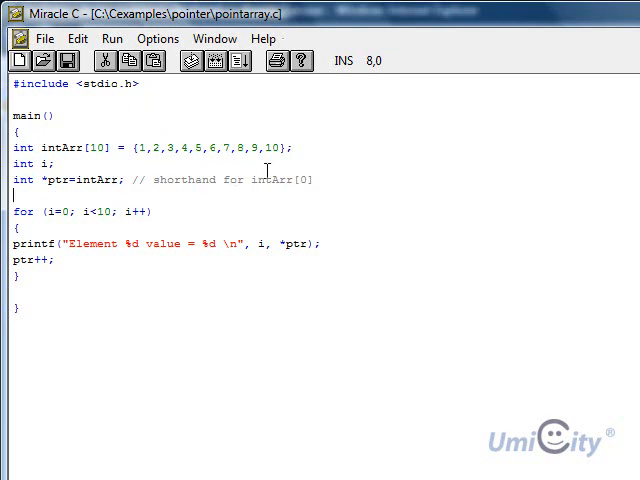
mouse_move(145, 152)
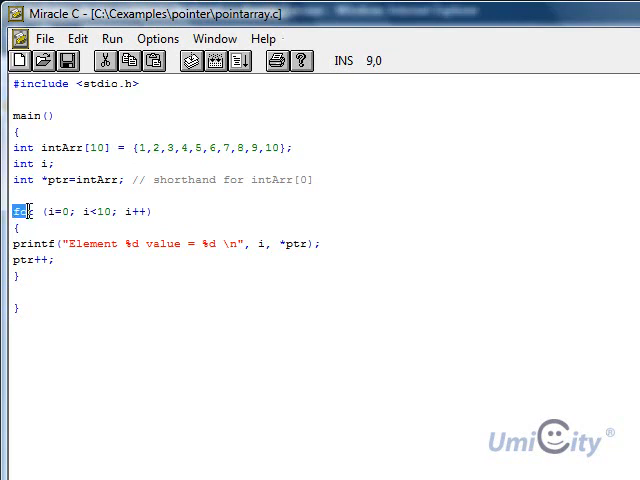
double_click(23, 210)
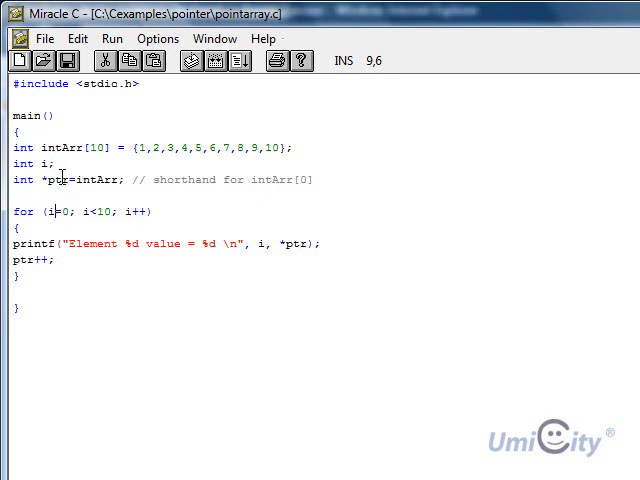
mouse_move(88, 211)
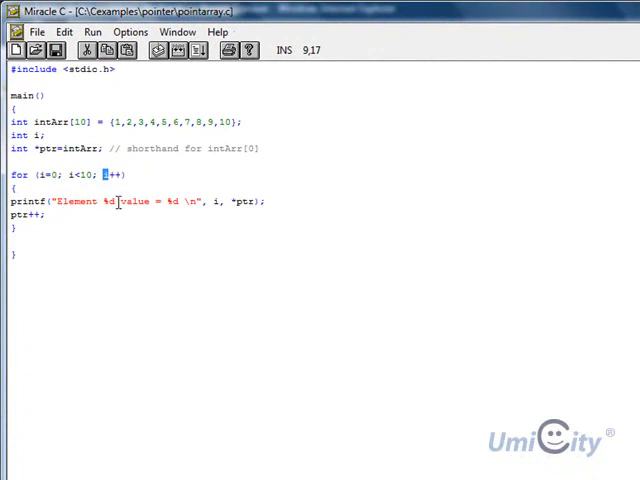
mouse_move(225, 202)
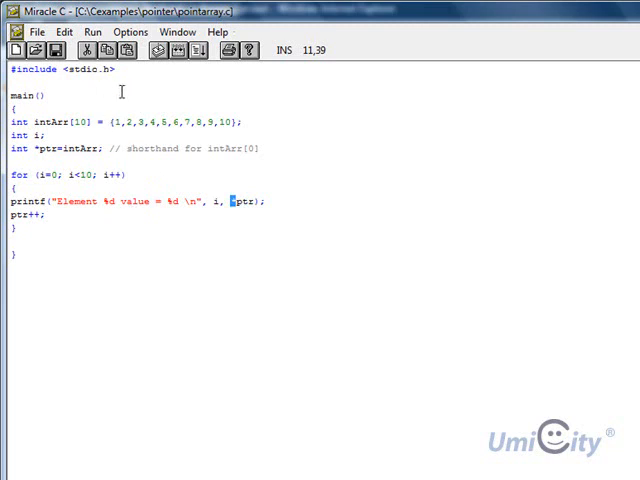
mouse_move(18, 245)
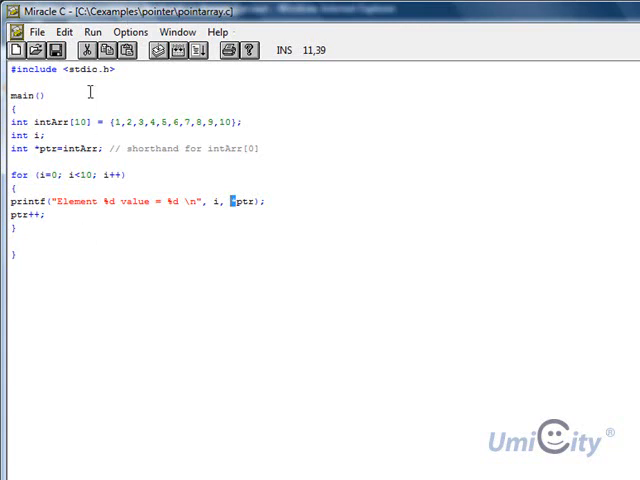
Build pointarray.c from the Run menu and dismiss the registration reminder.
click(92, 31)
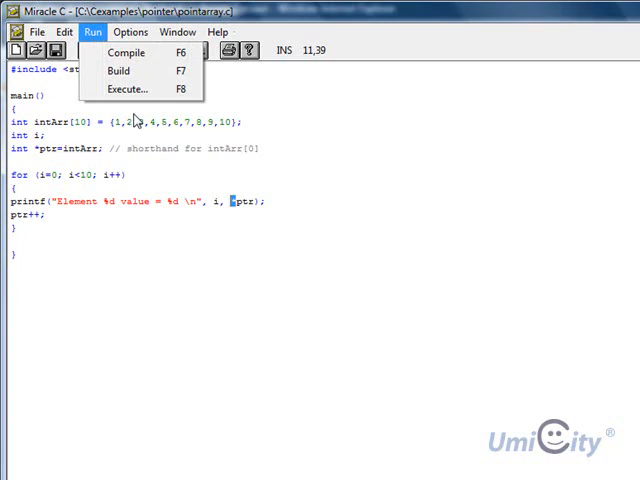
click(126, 52)
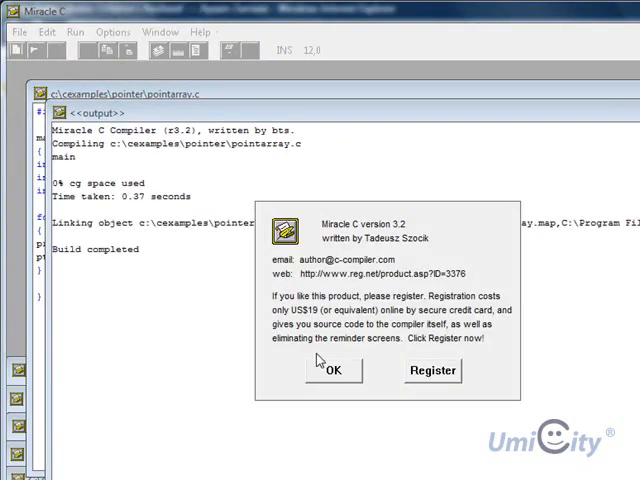
click(332, 370)
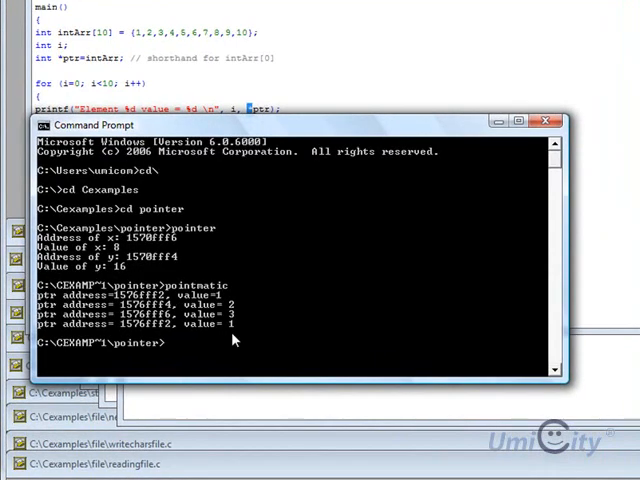
Run pointarray at the Command Prompt, printing Elements 0–9 with values 1–10.
text(pointarra)
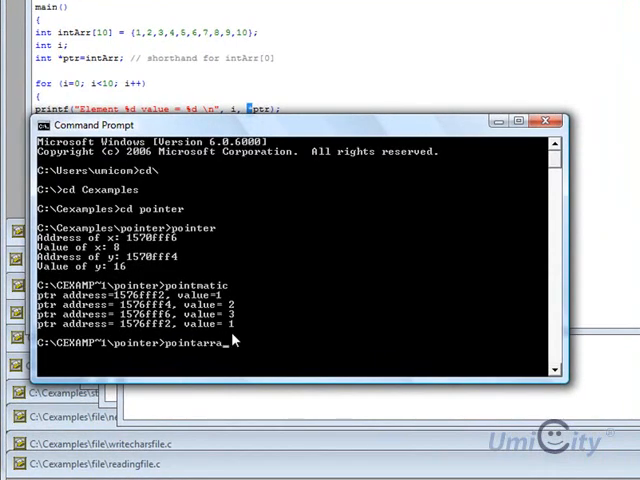
key(Return)
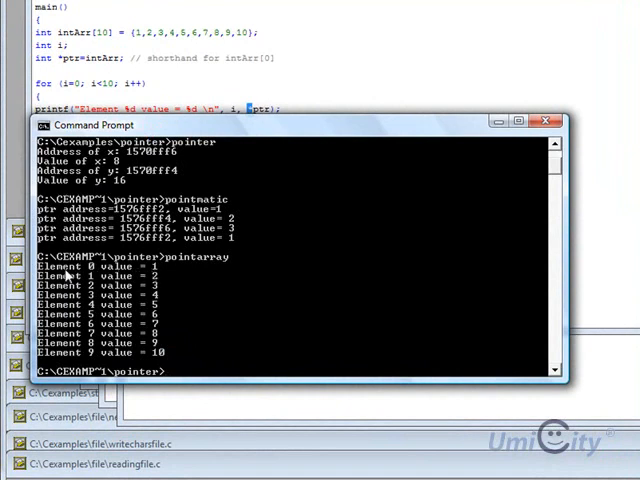
mouse_move(155, 288)
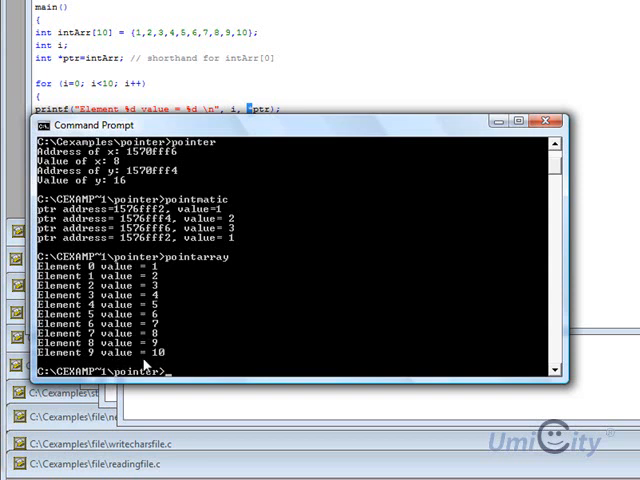
mouse_move(162, 366)
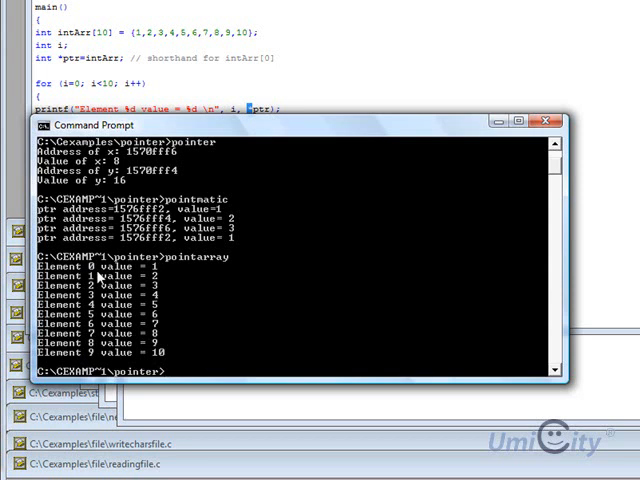
mouse_move(540, 153)
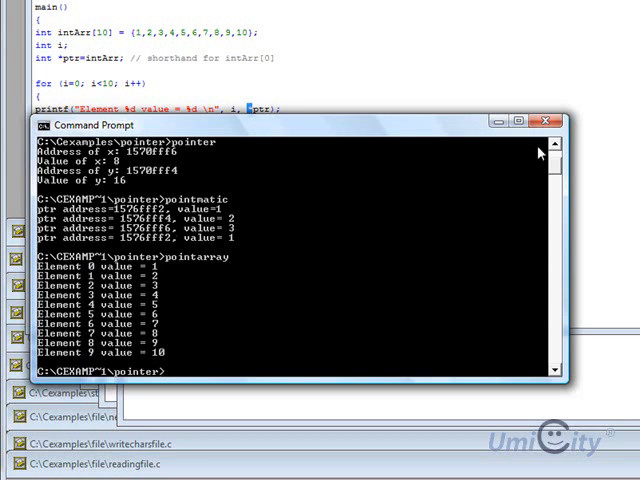